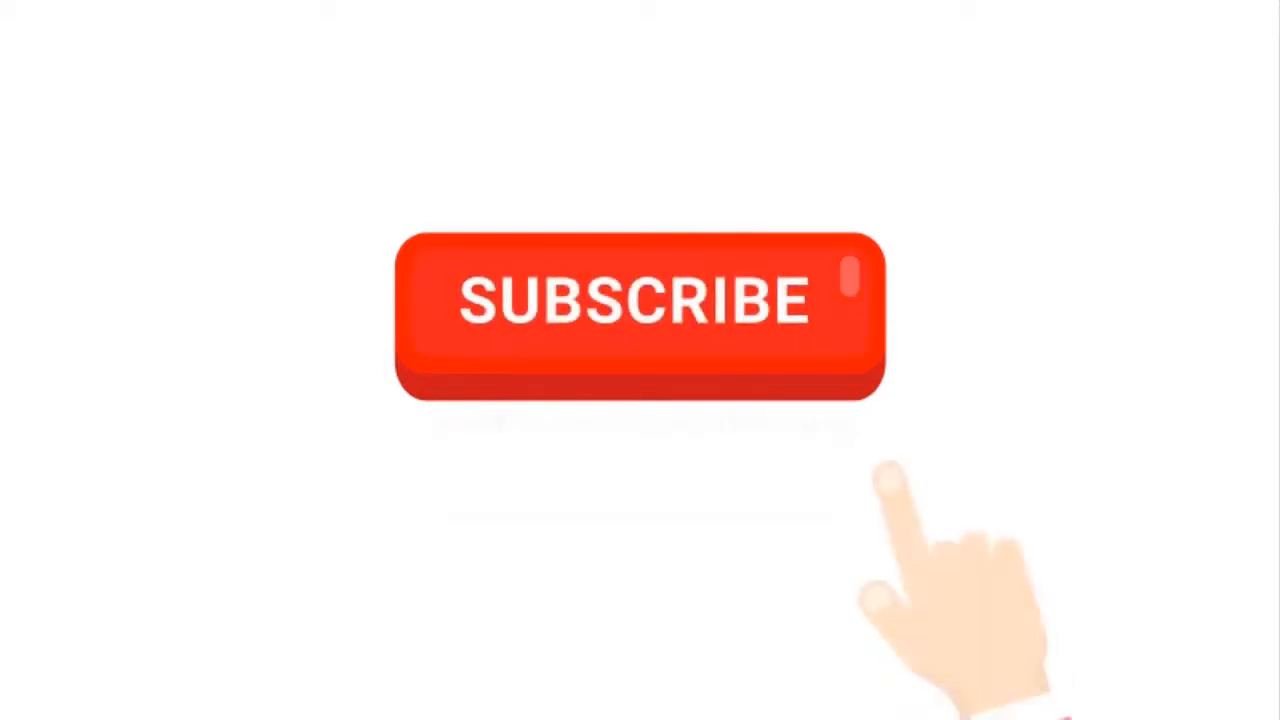
click(638, 302)
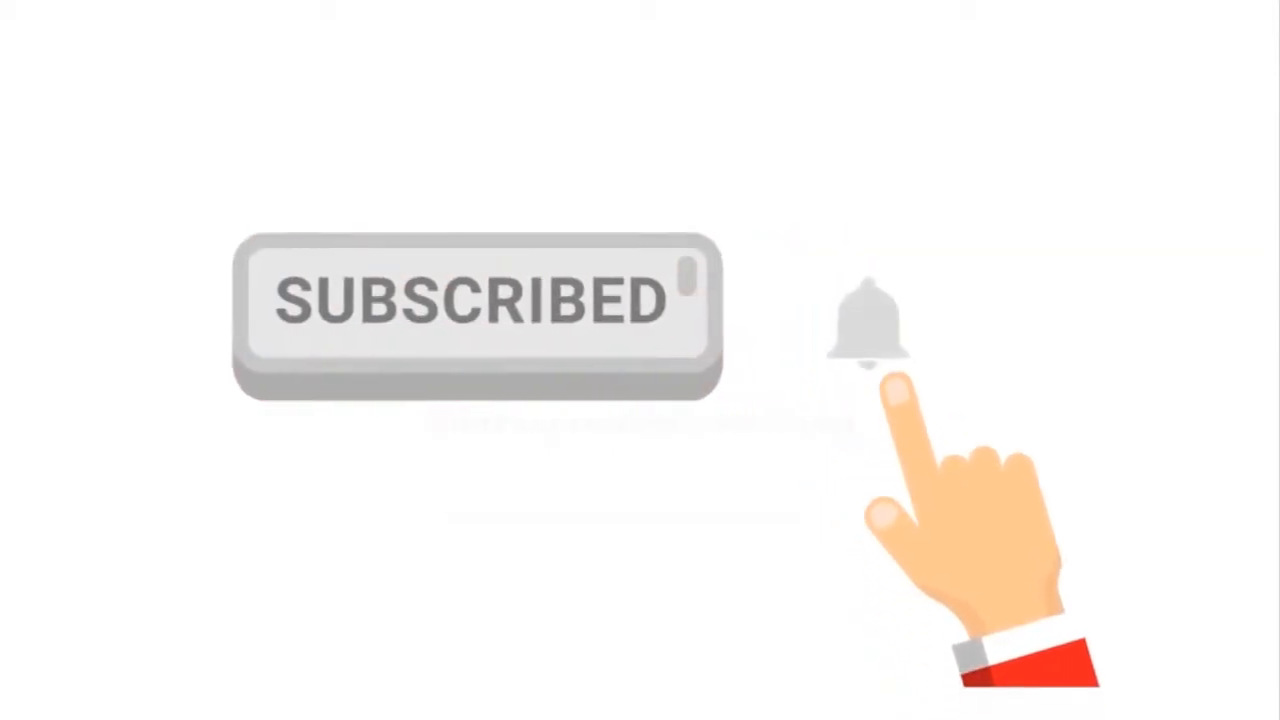
click(870, 330)
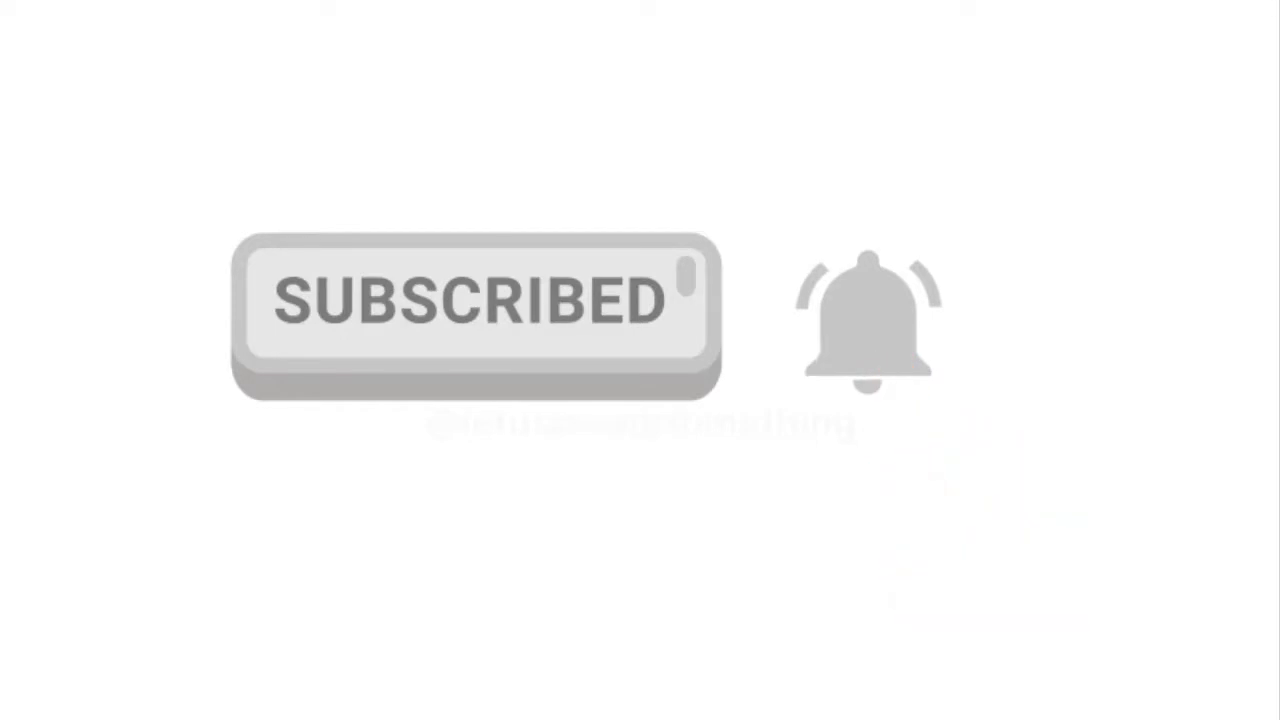
click(868, 360)
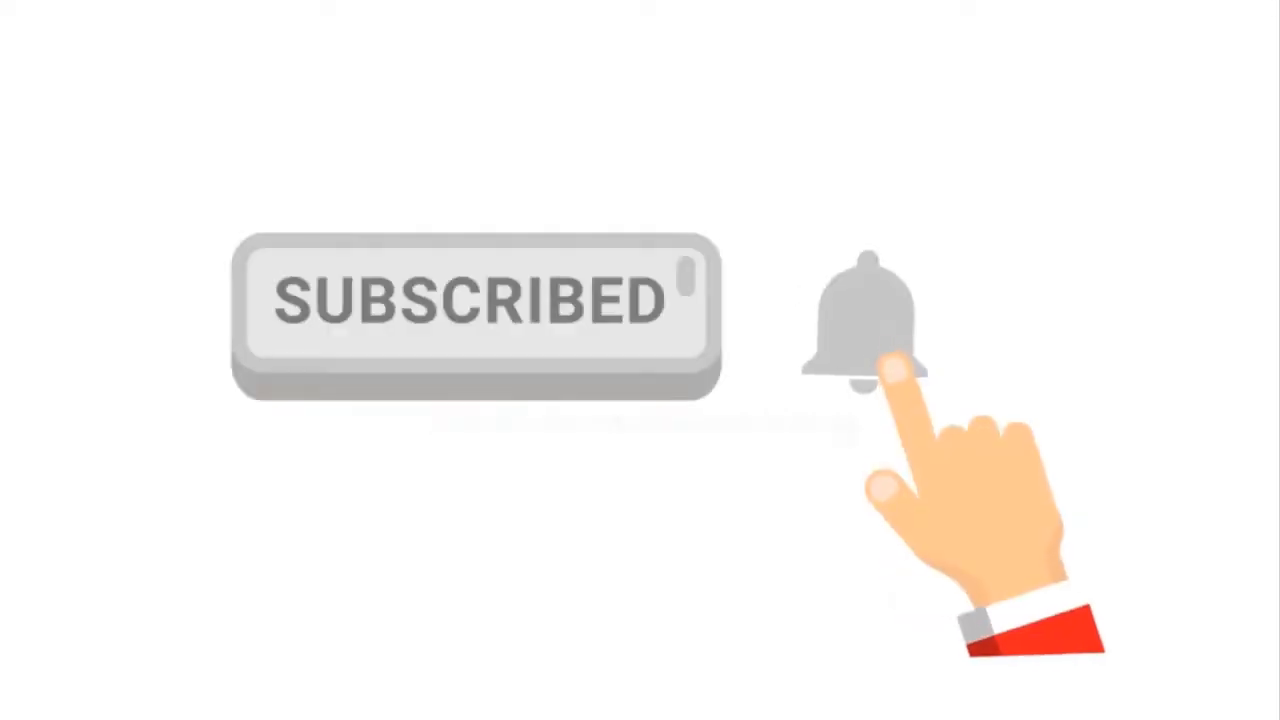